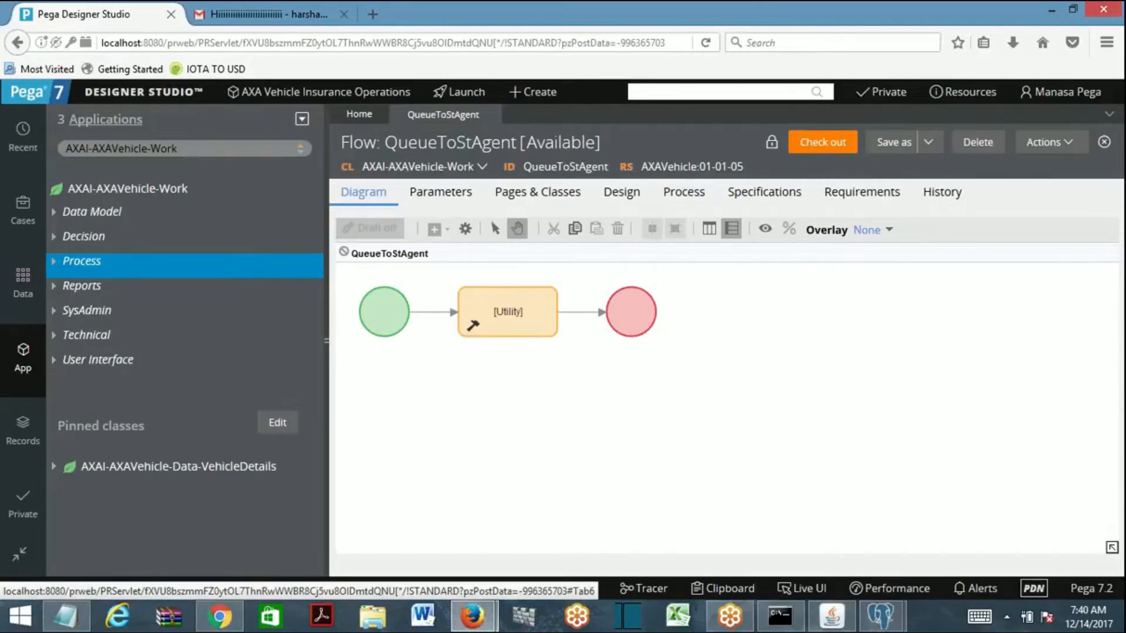
pyautogui.moveTo(883, 616)
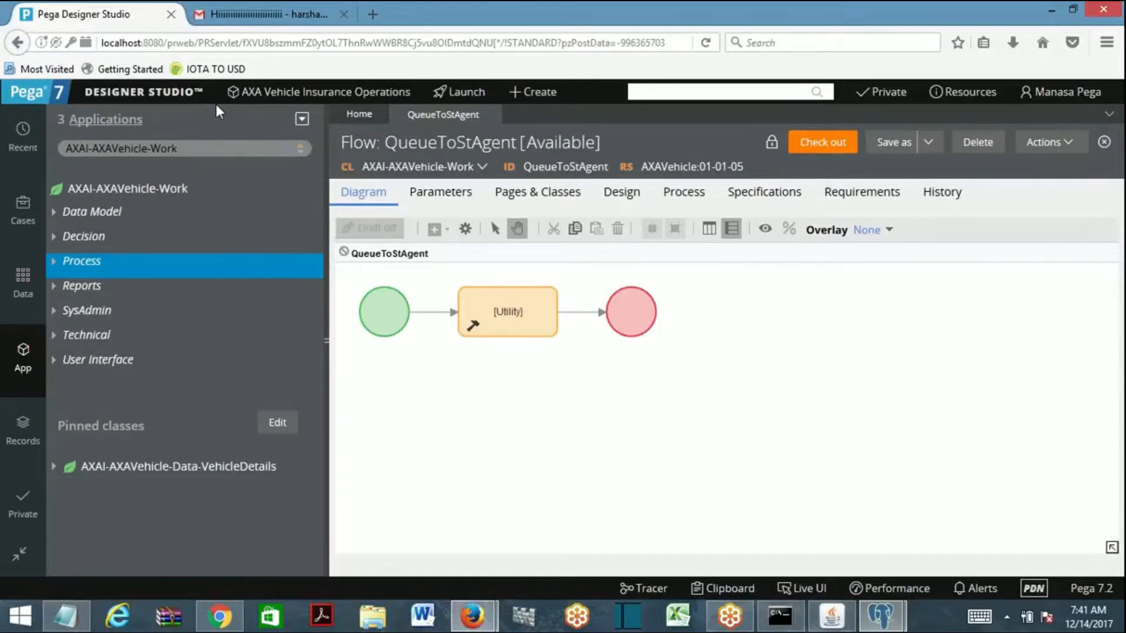
# - From the Designer Studio menu, launch the System Management Application to show the node's Agents list
pyautogui.click(725, 91)
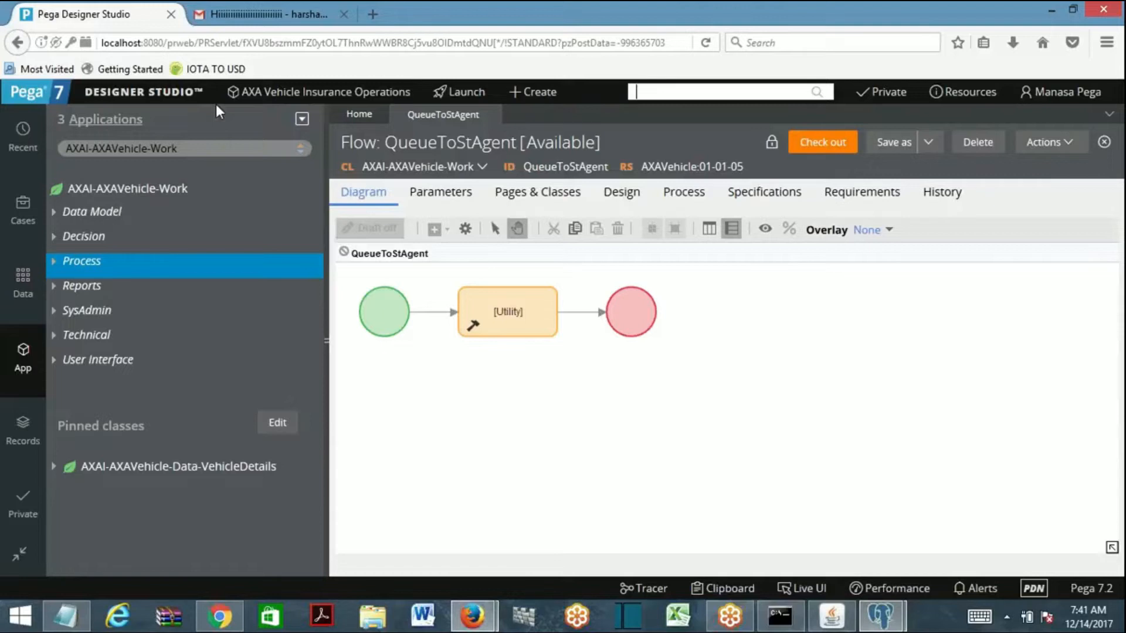
pyautogui.moveTo(412, 183)
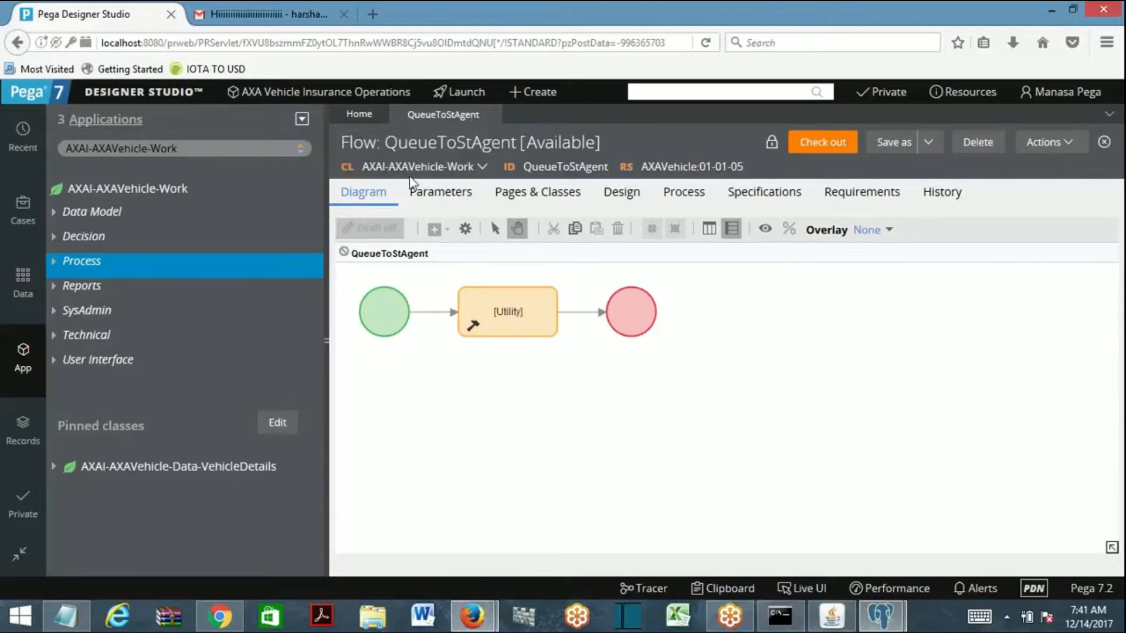
pyautogui.moveTo(166, 104)
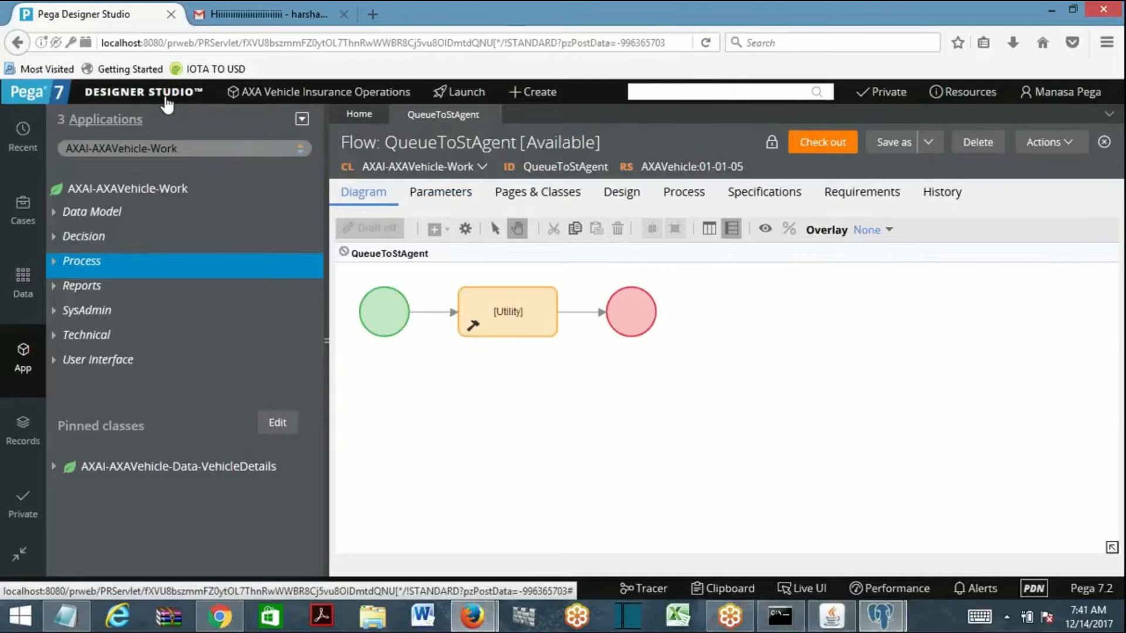
pyautogui.click(725, 92)
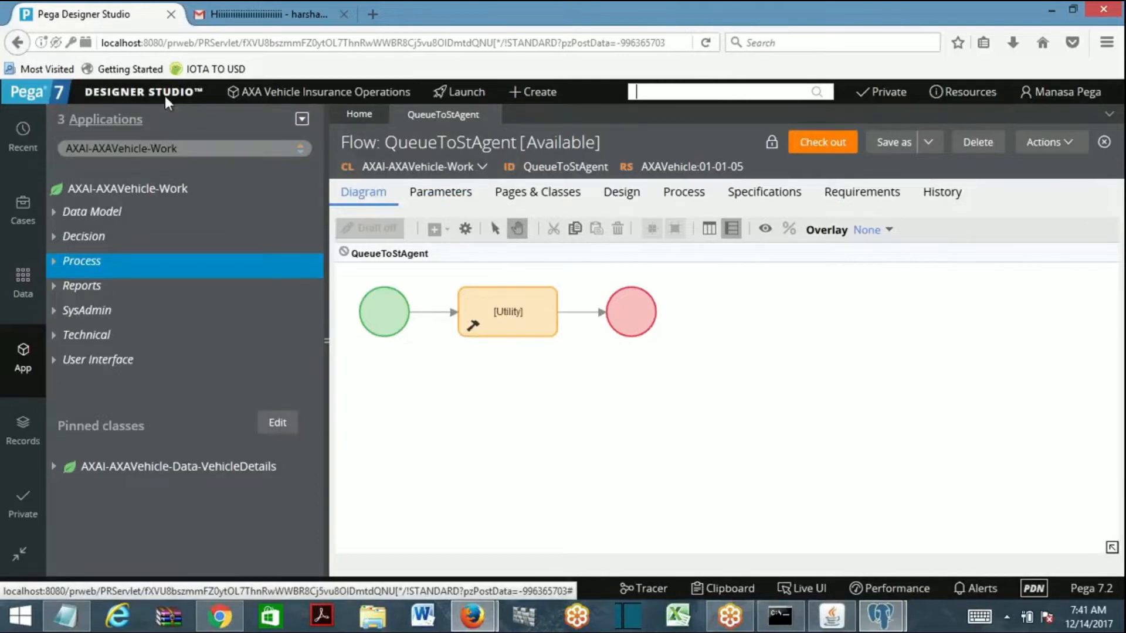
pyautogui.moveTo(473, 603)
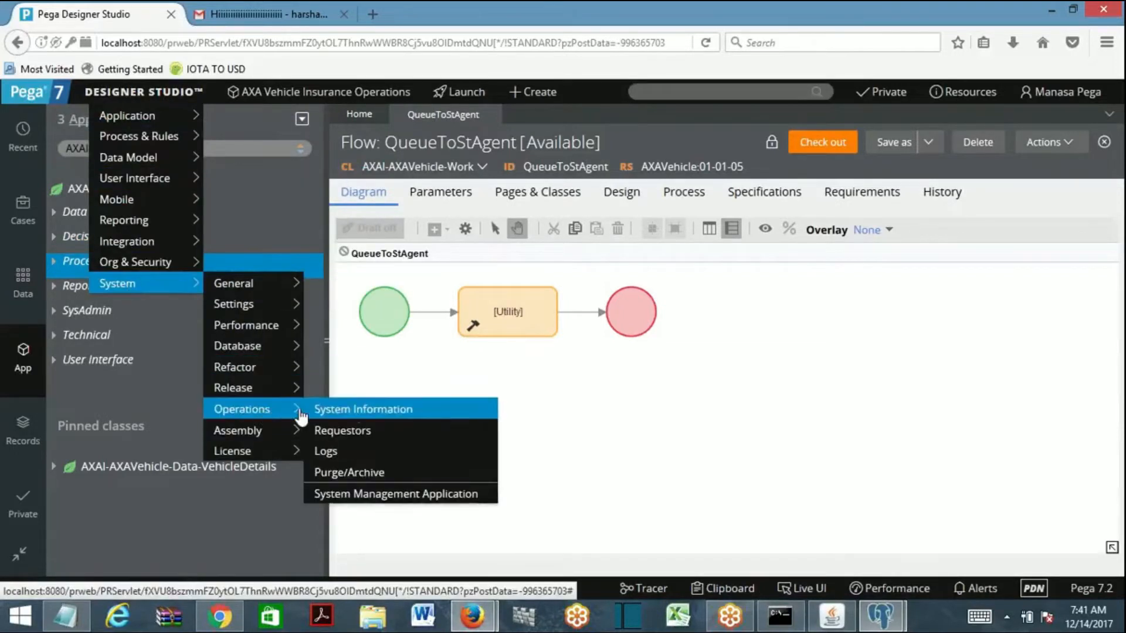
pyautogui.click(395, 493)
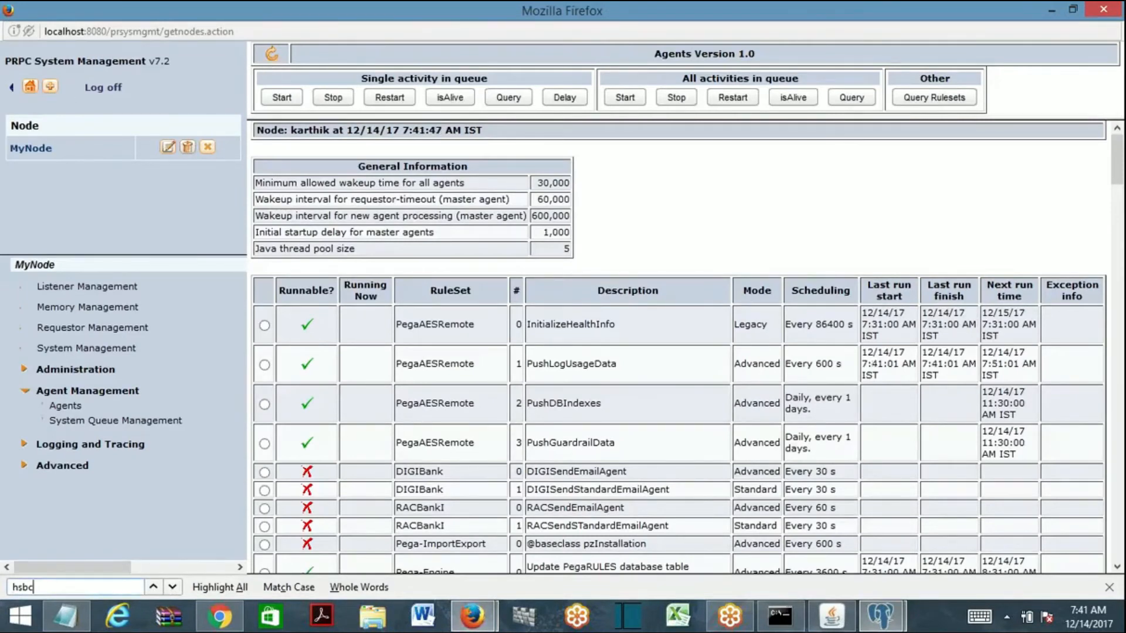
# - Find the AXAISendEmailStandard agent in the Agents list, then reload the Agents page
pyautogui.write('AXAISendEmailStandard')
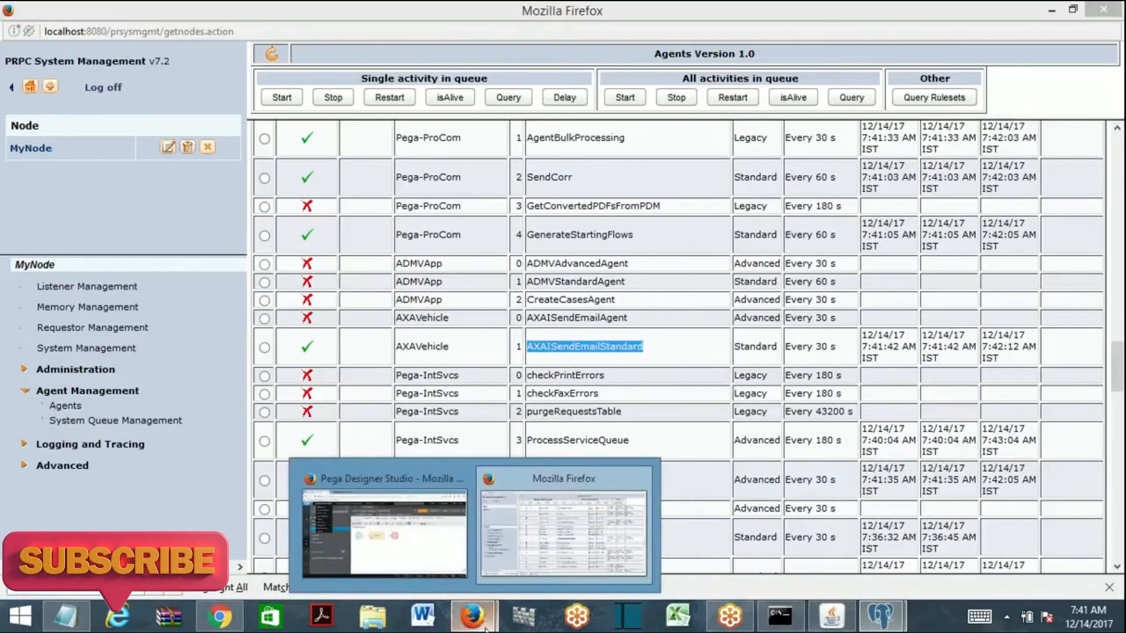
pyautogui.click(383, 524)
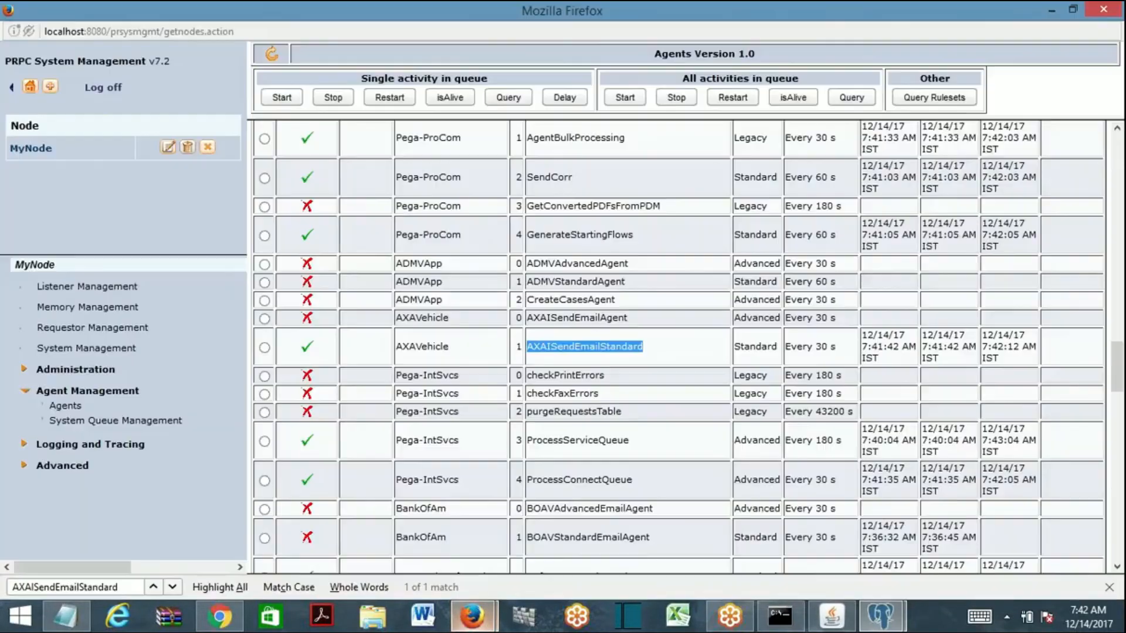
pyautogui.click(264, 347)
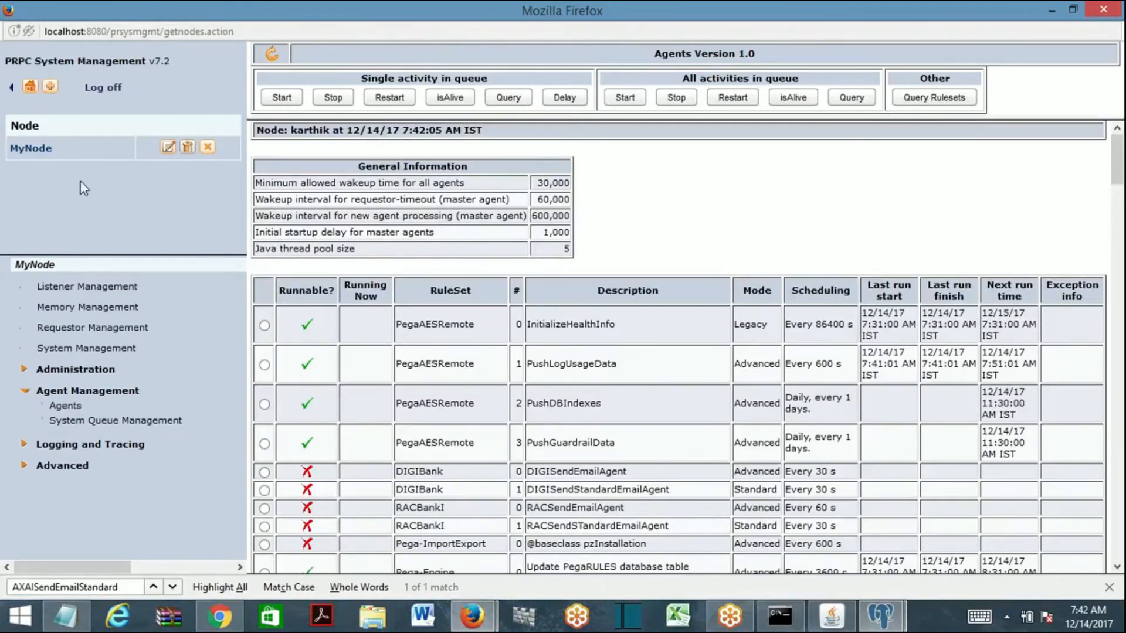
pyautogui.moveTo(92, 327)
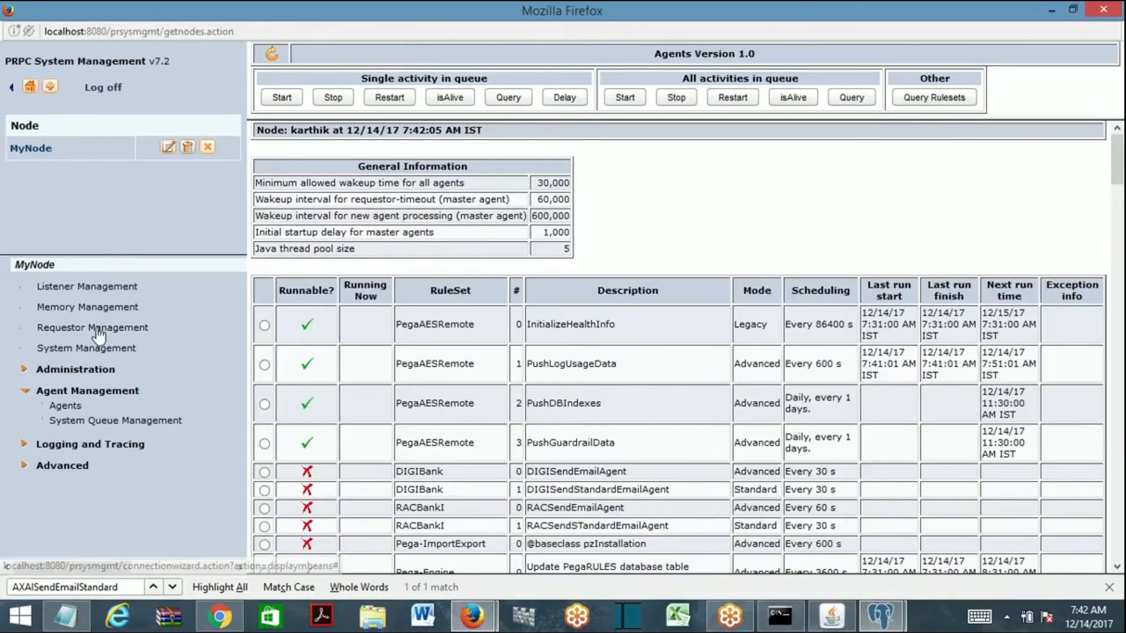
# - Open Requestor Management and step through AXAVehicle matches to find its requestor
pyautogui.click(92, 327)
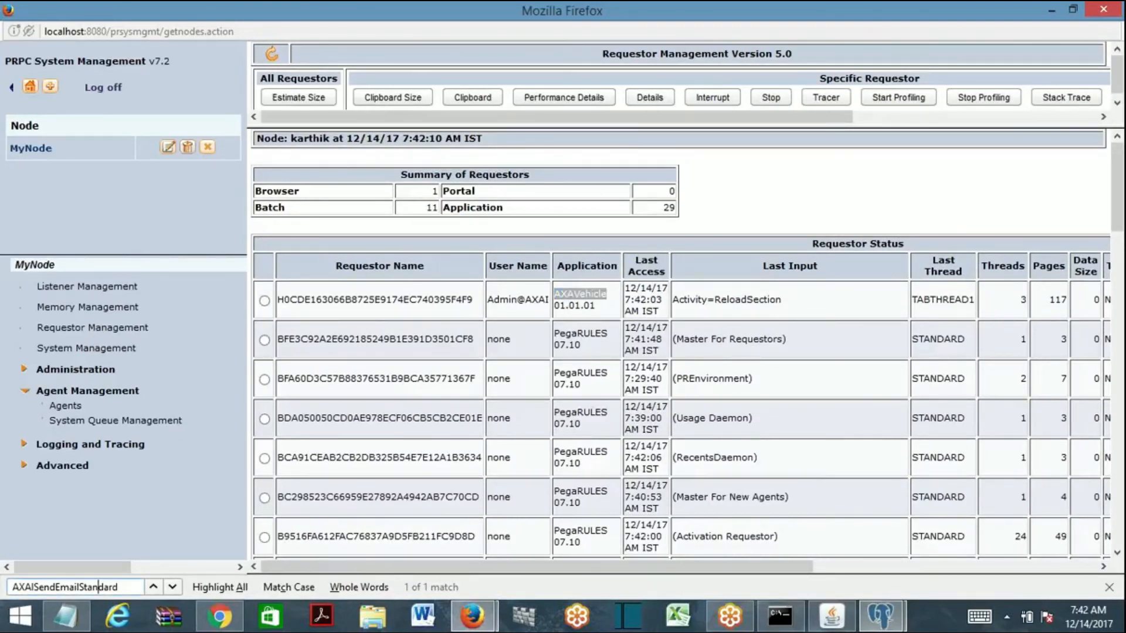
pyautogui.click(171, 587)
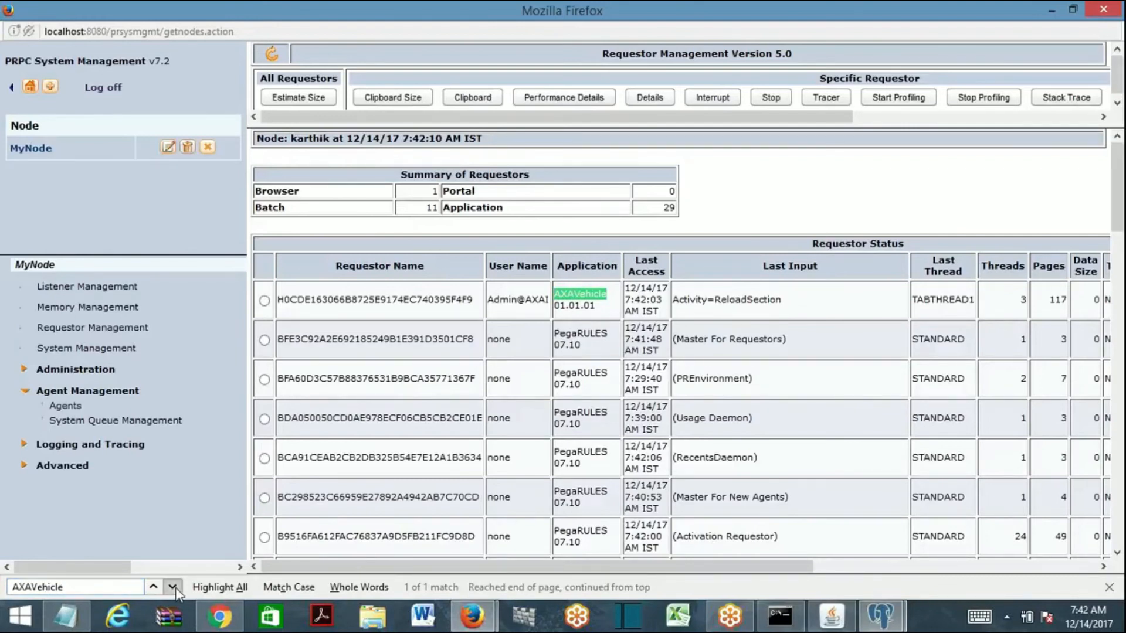
pyautogui.click(153, 587)
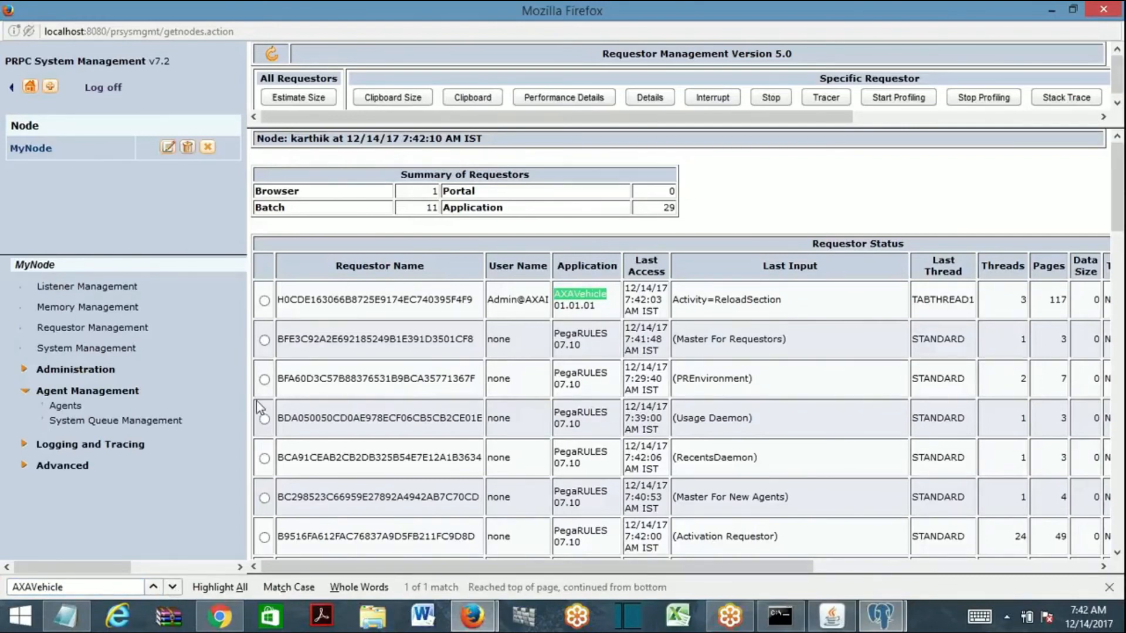